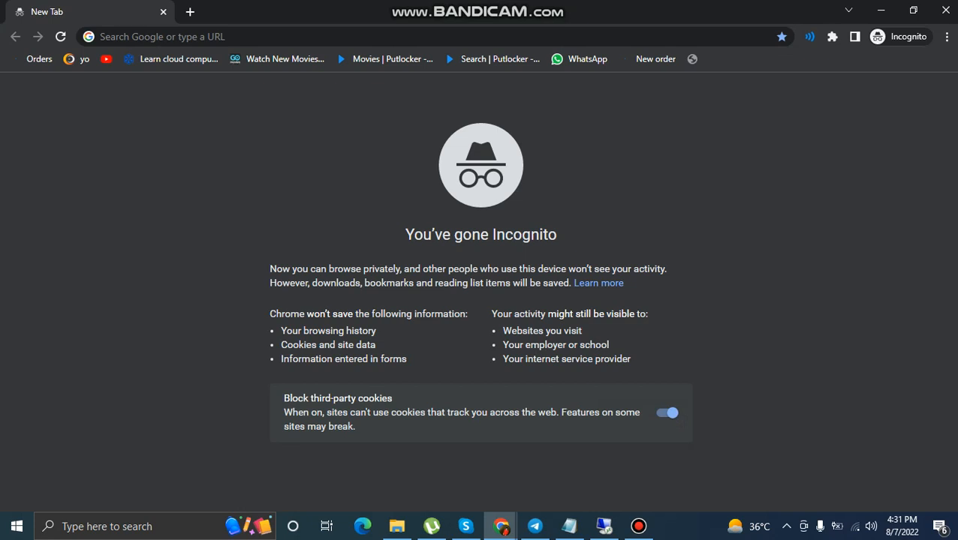
Search Google for django, then selenium, in separate incognito tabs
click(300, 36)
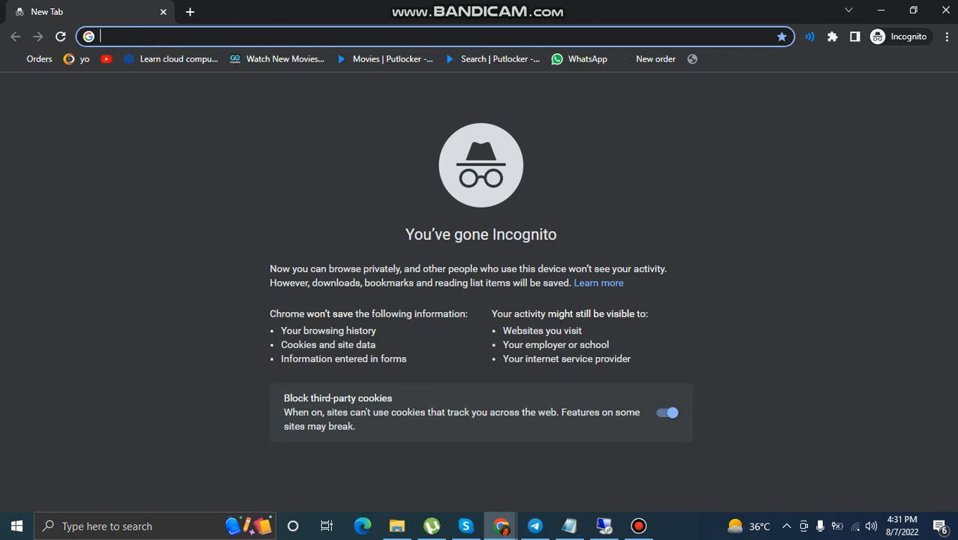
text(djan)
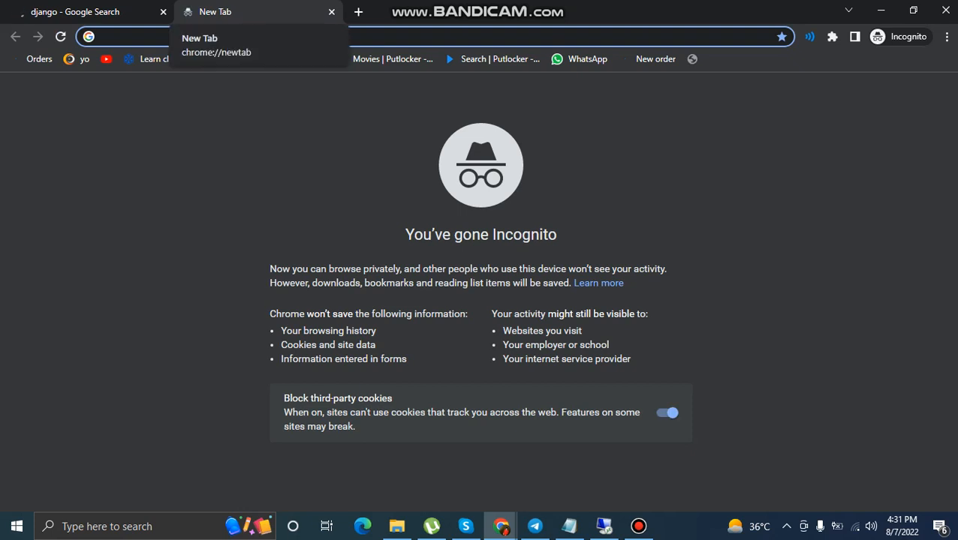
text(sel)
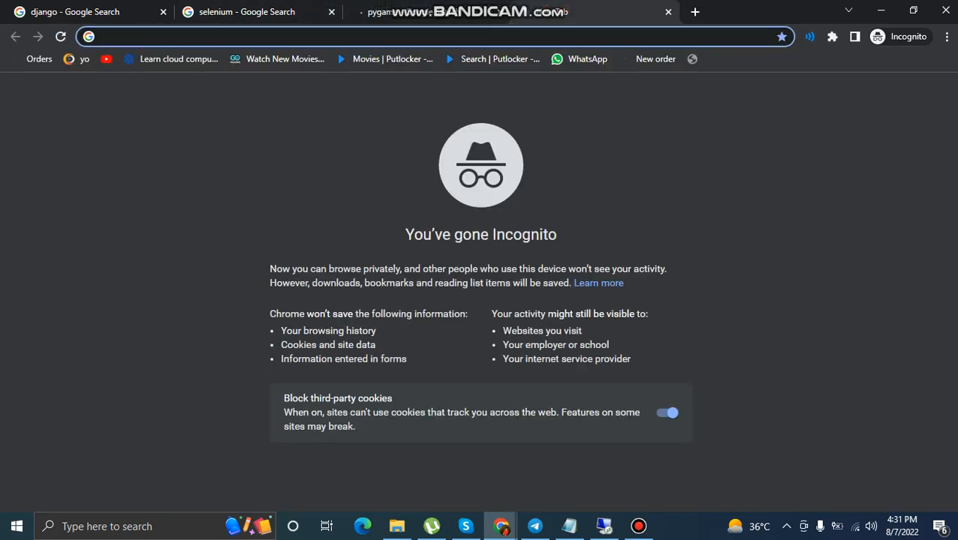
mouse_move(390, 59)
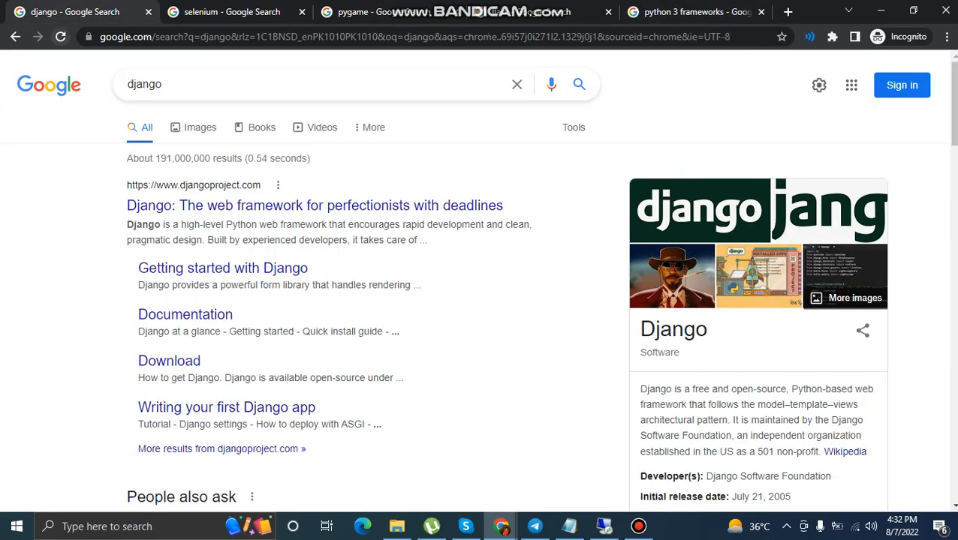
Open djangoproject.com from the results, browse its homepage, then switch to the flask results tab
scroll(down, 3)
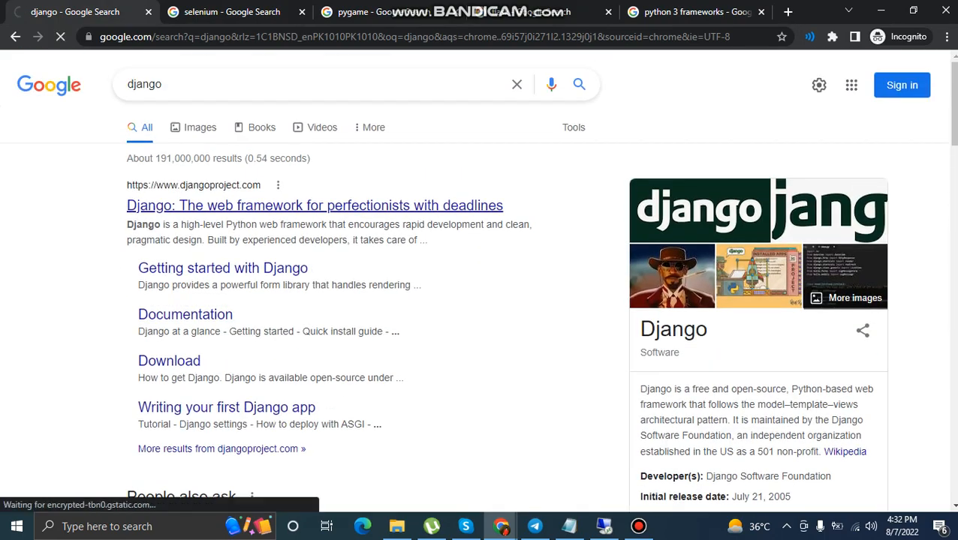
click(315, 204)
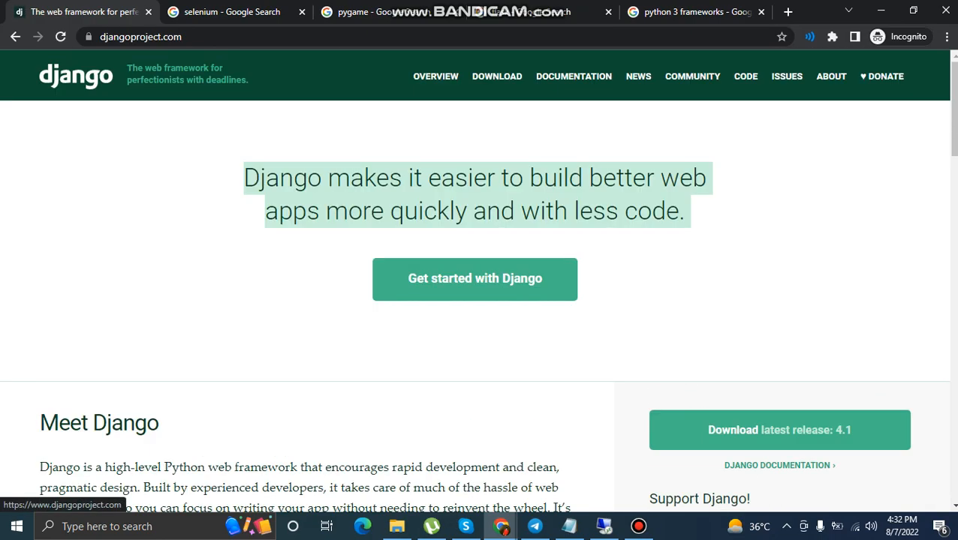
scroll(down, 3)
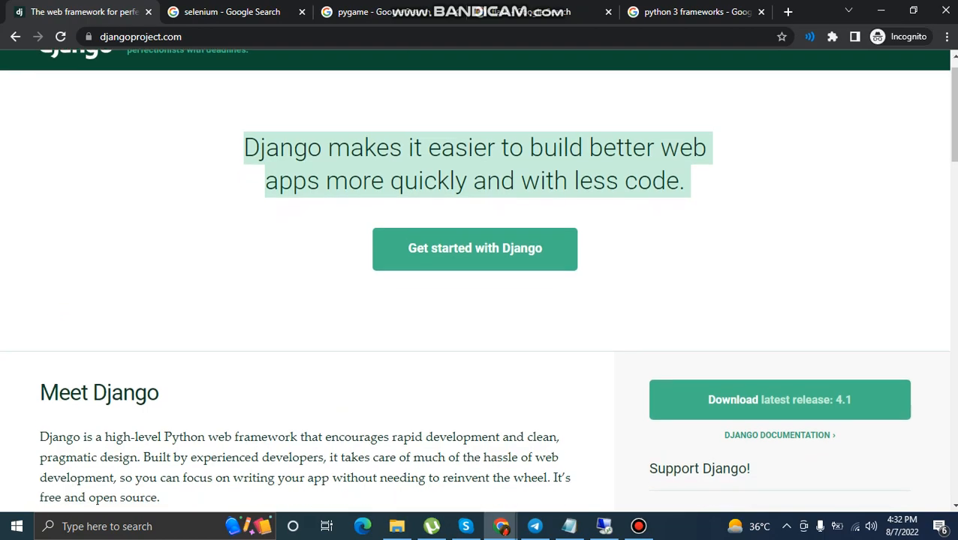
scroll(down, 3)
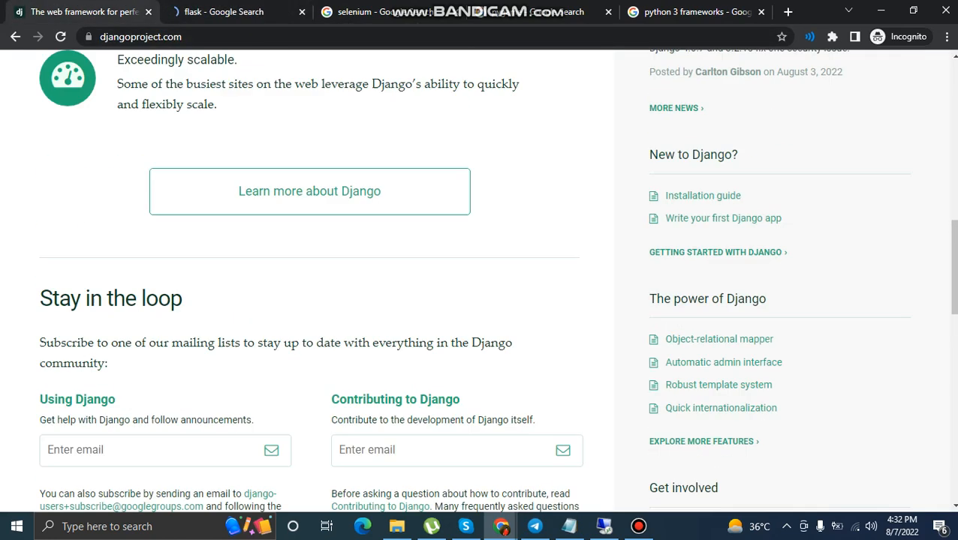
click(226, 12)
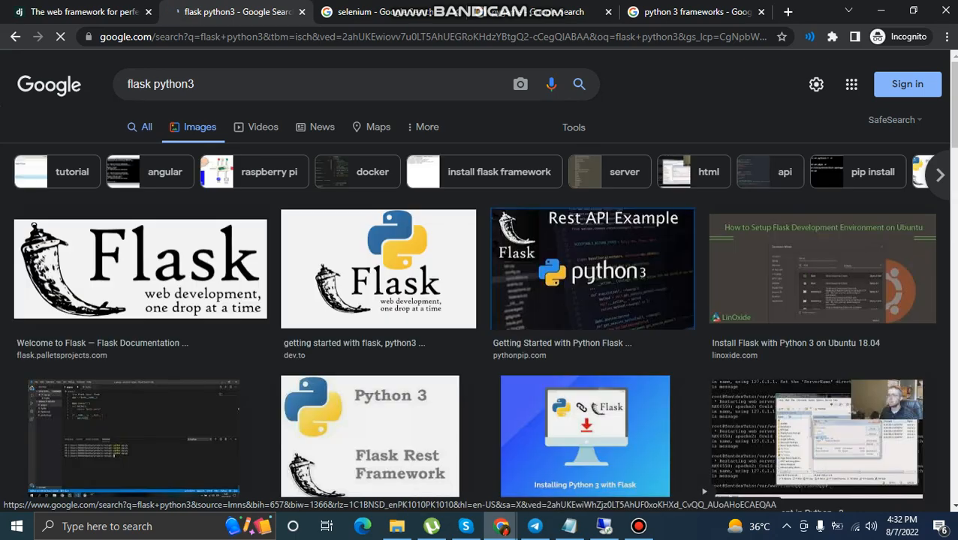
Open the 'Welcome to Flask' documentation site, then switch to the selenium results tab
click(147, 126)
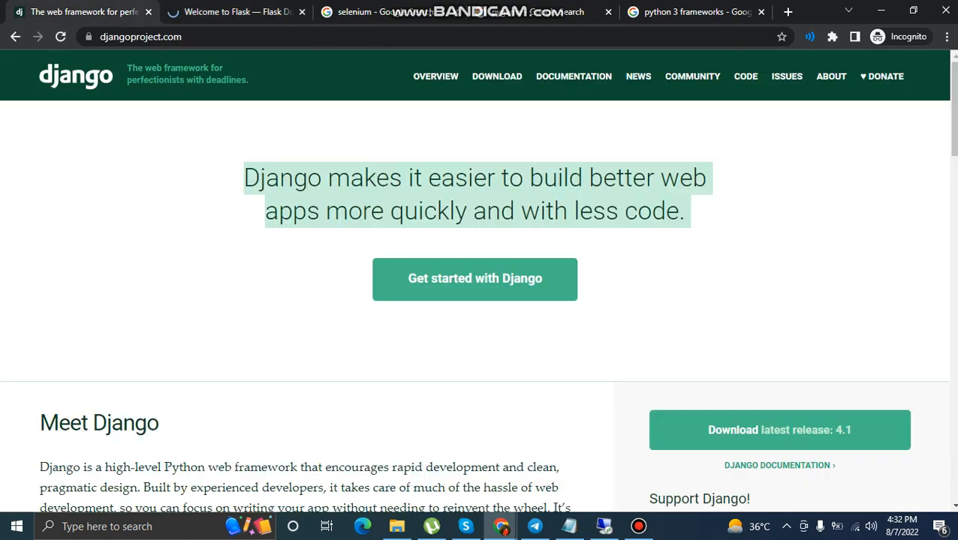
click(232, 12)
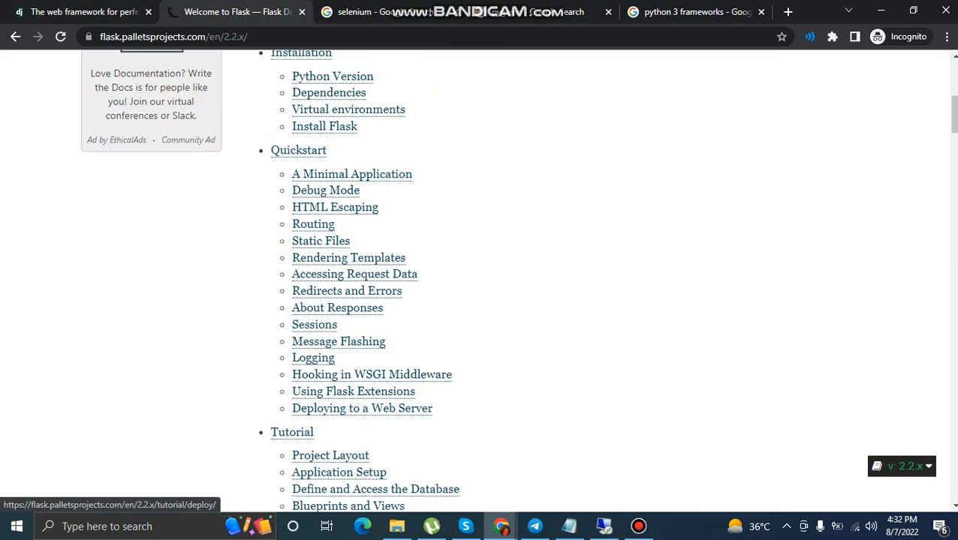
scroll(up, 3)
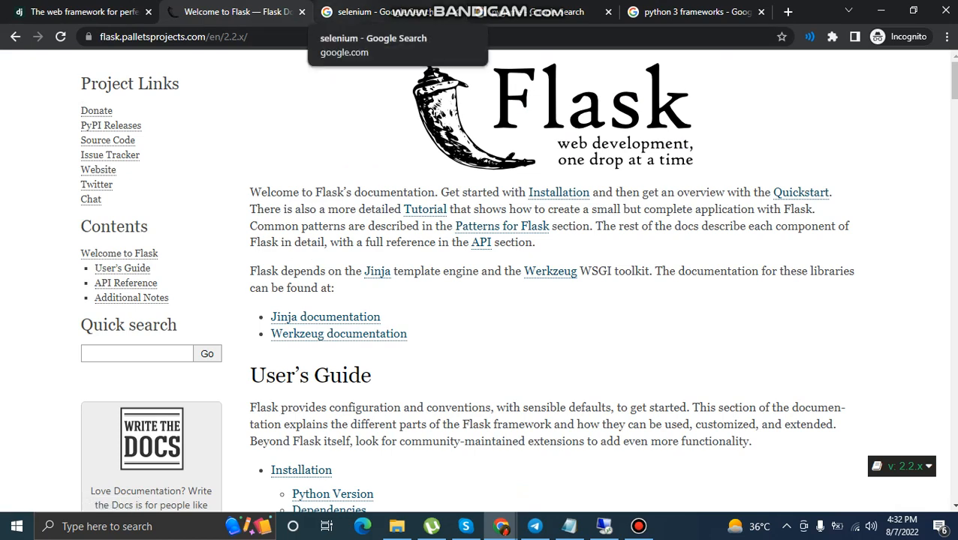
click(225, 12)
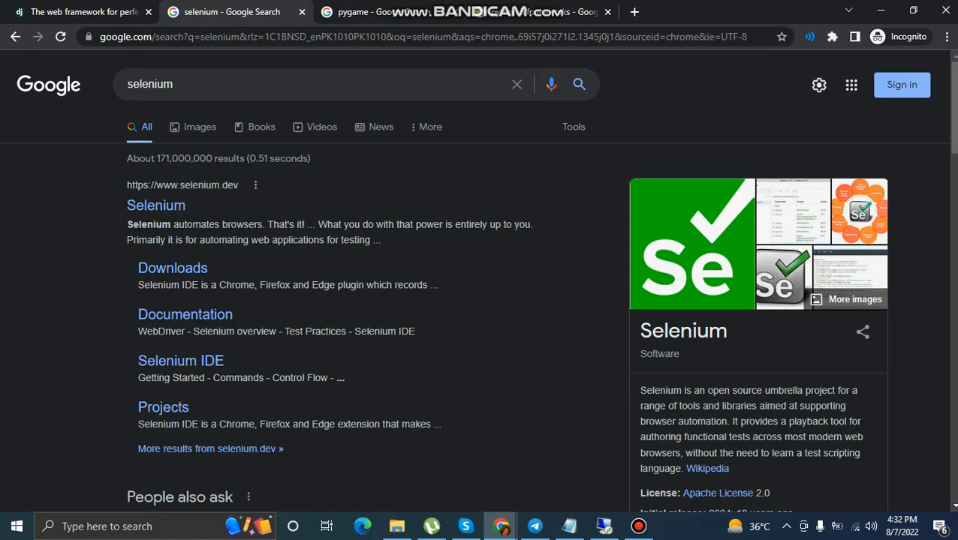
Open the Selenium website from the results and read down through its Projects page
click(156, 204)
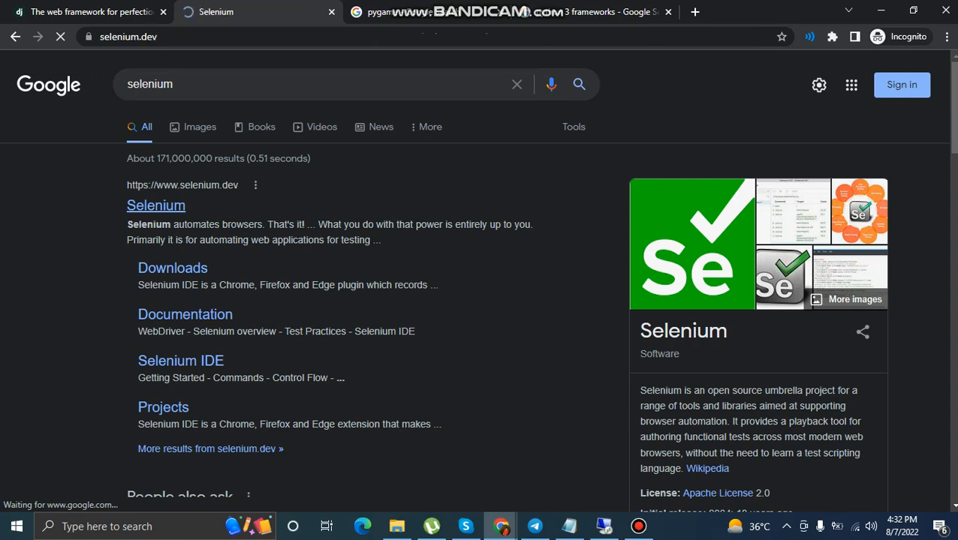
click(156, 204)
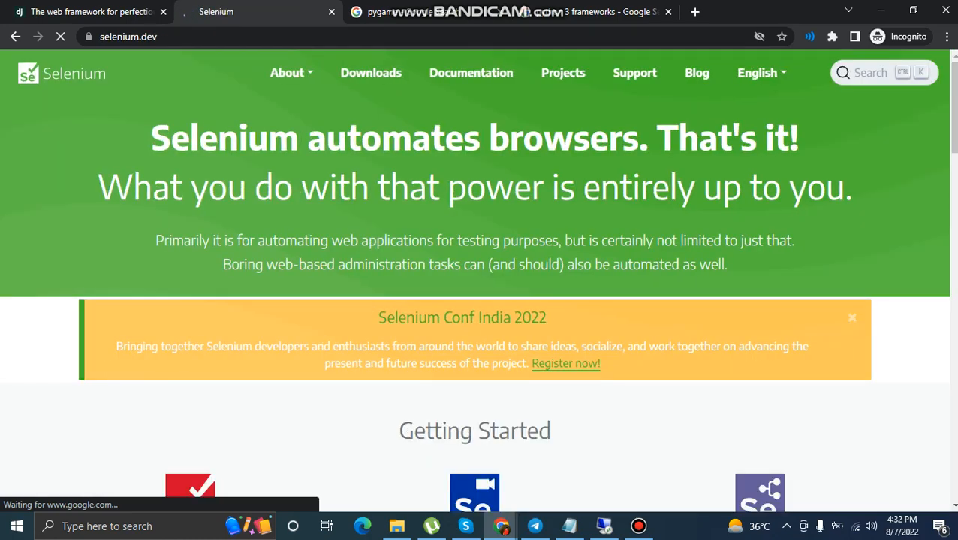
scroll(down, 3)
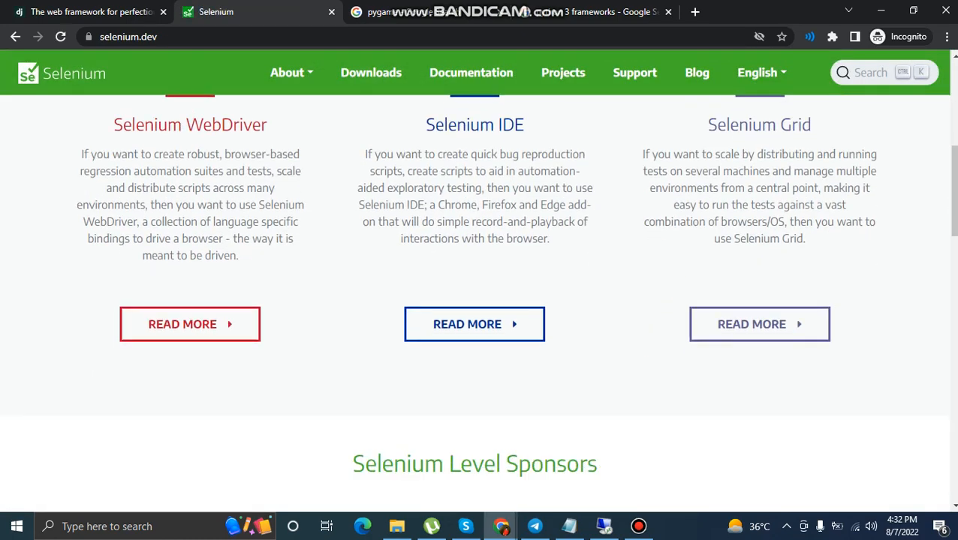
scroll(down, 3)
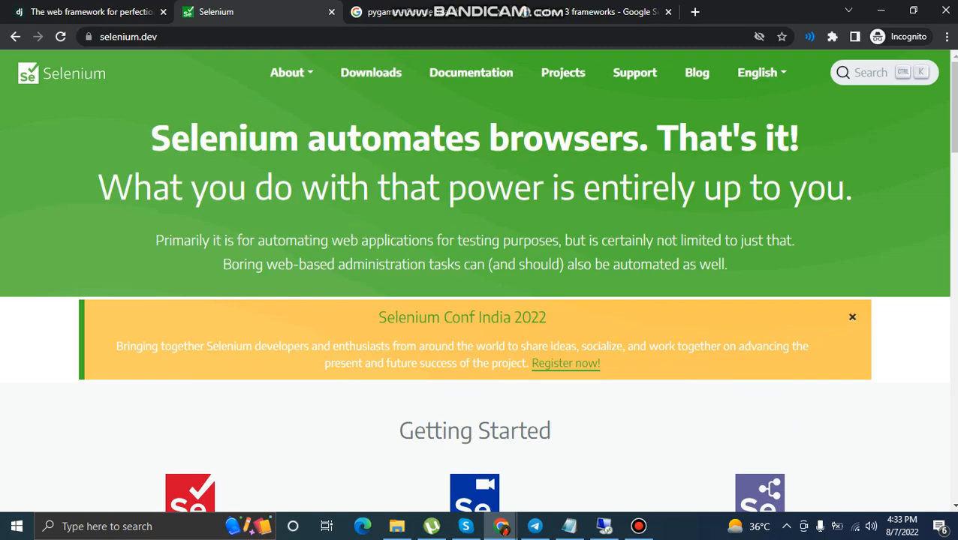
scroll(down, 3)
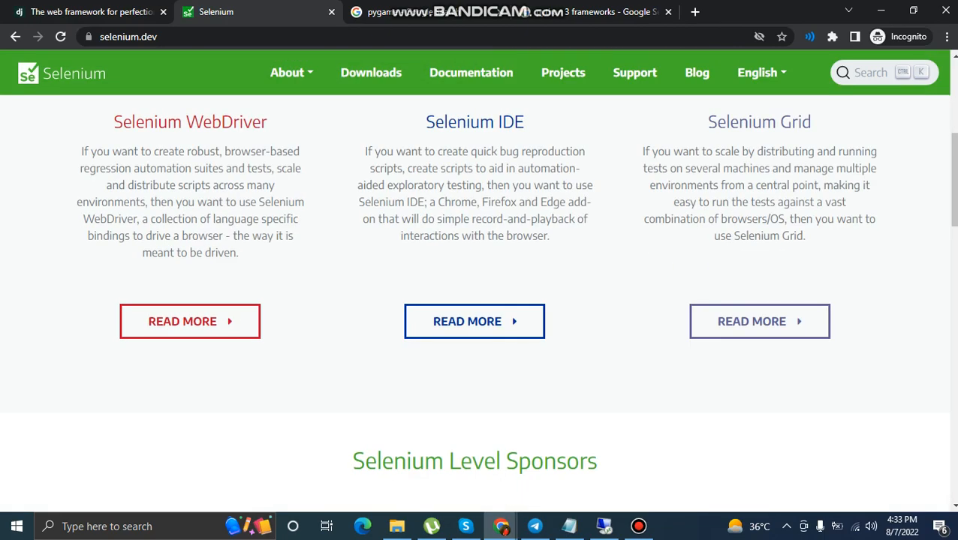
scroll(down, 3)
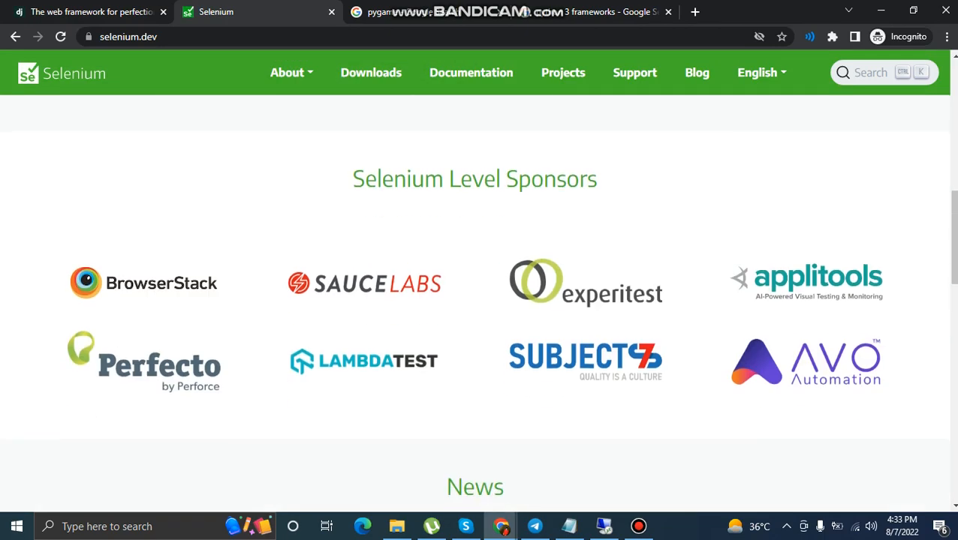
scroll(down, 3)
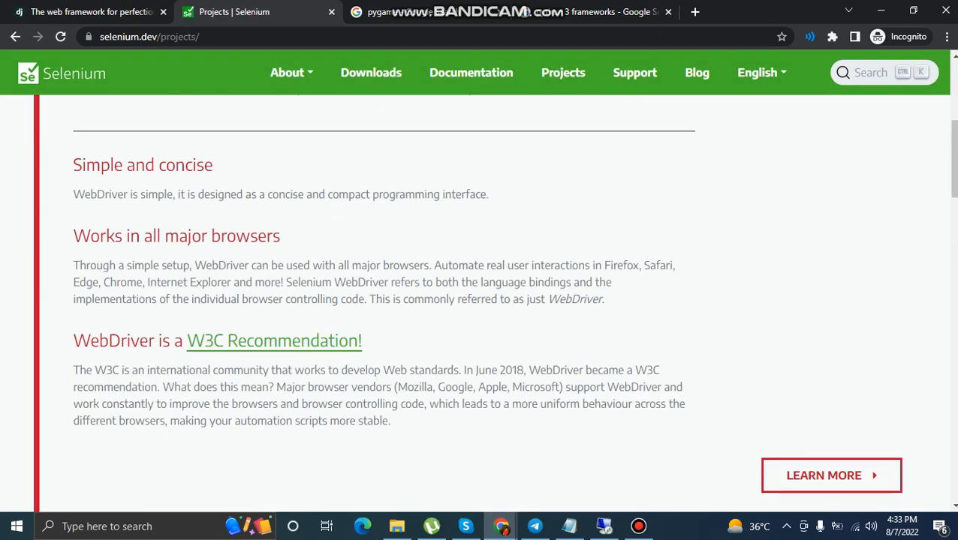
scroll(down, 3)
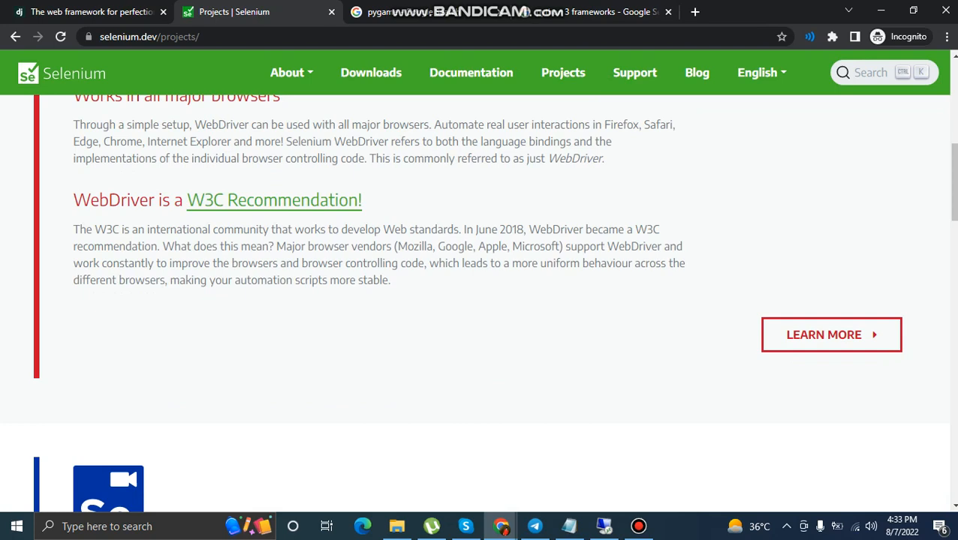
scroll(down, 3)
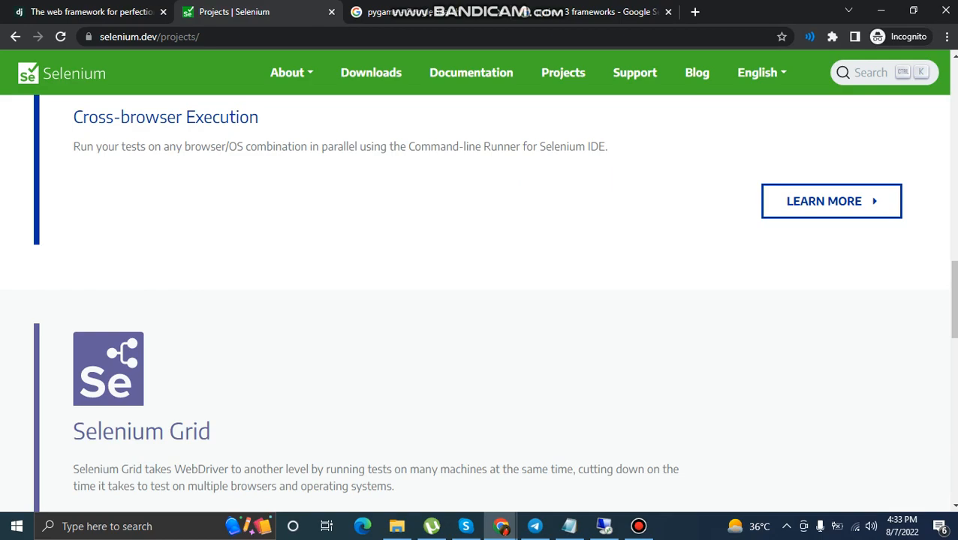
scroll(down, 3)
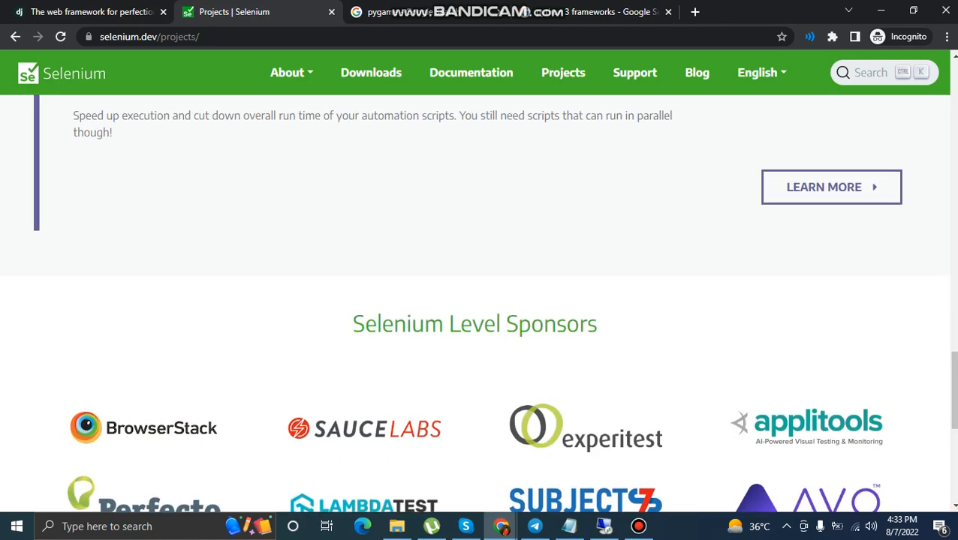
scroll(up, 3)
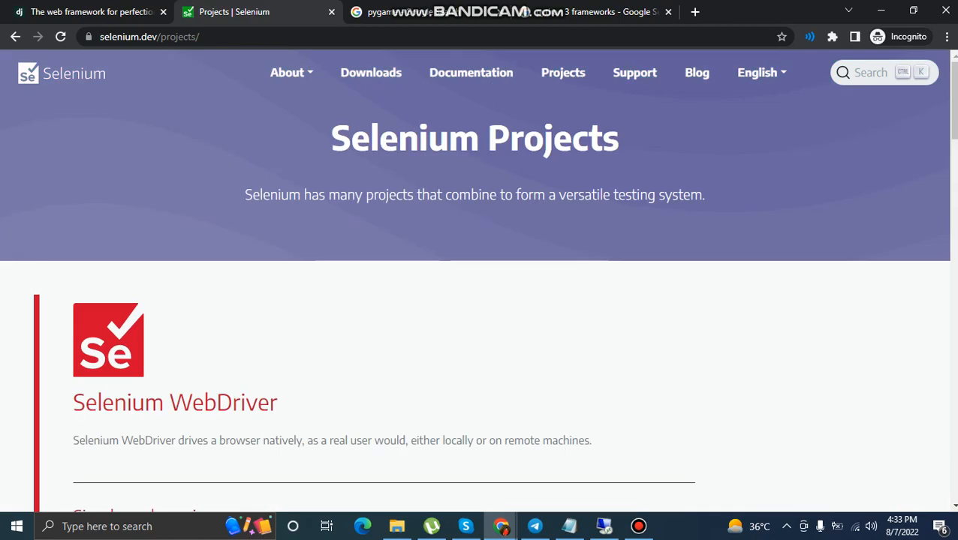
Return to the Selenium homepage via the logo and browse it
click(61, 73)
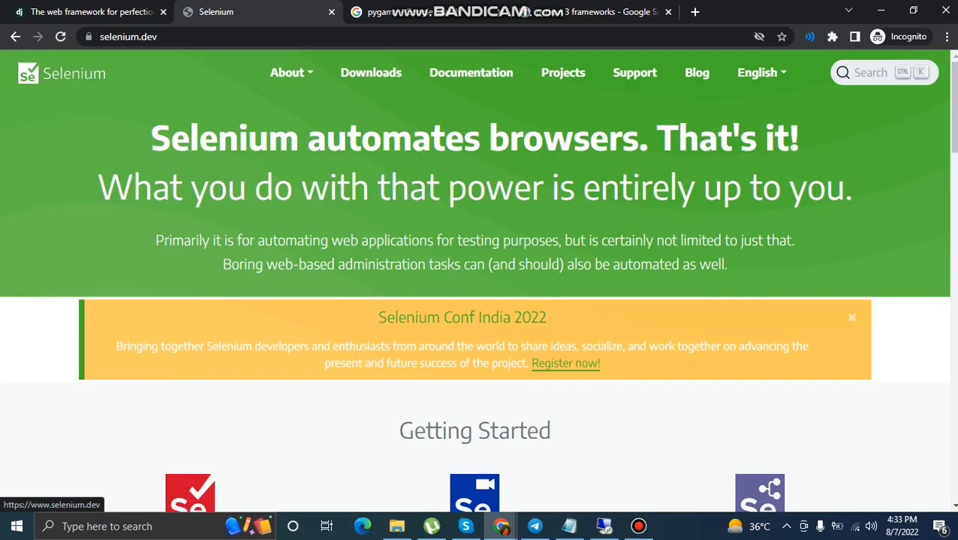
scroll(down, 3)
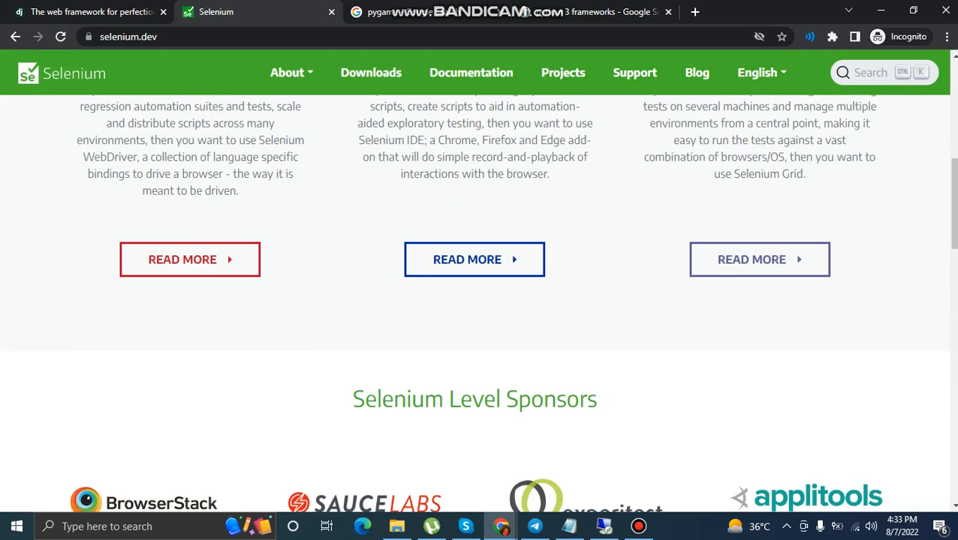
scroll(down, 3)
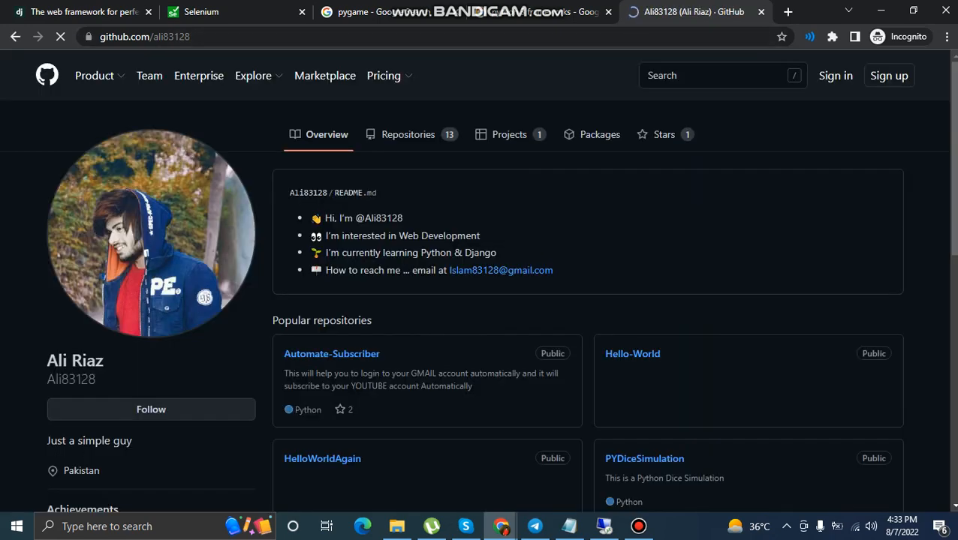
Open the Automate-Subscriber repository from the GitHub profile and read its README, then switch to the pygame results
scroll(down, 3)
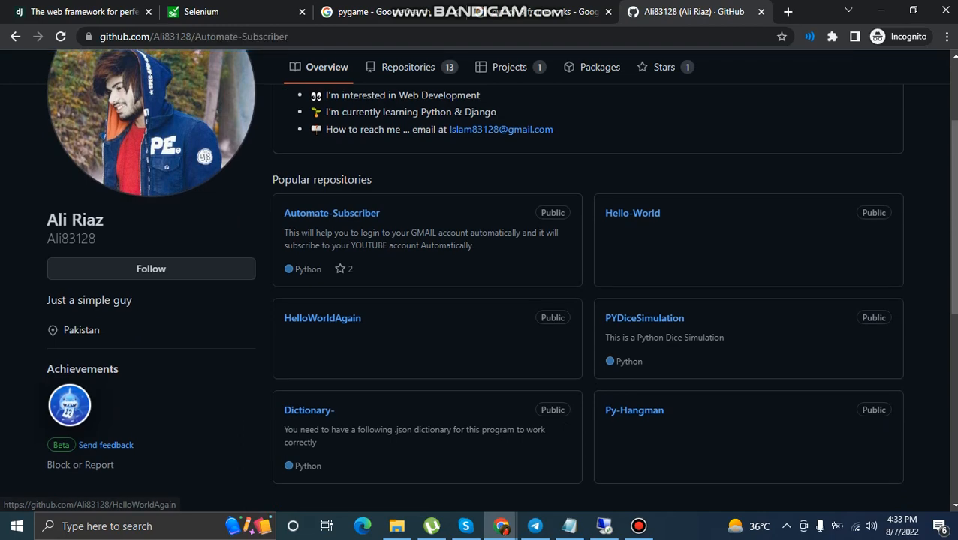
click(330, 214)
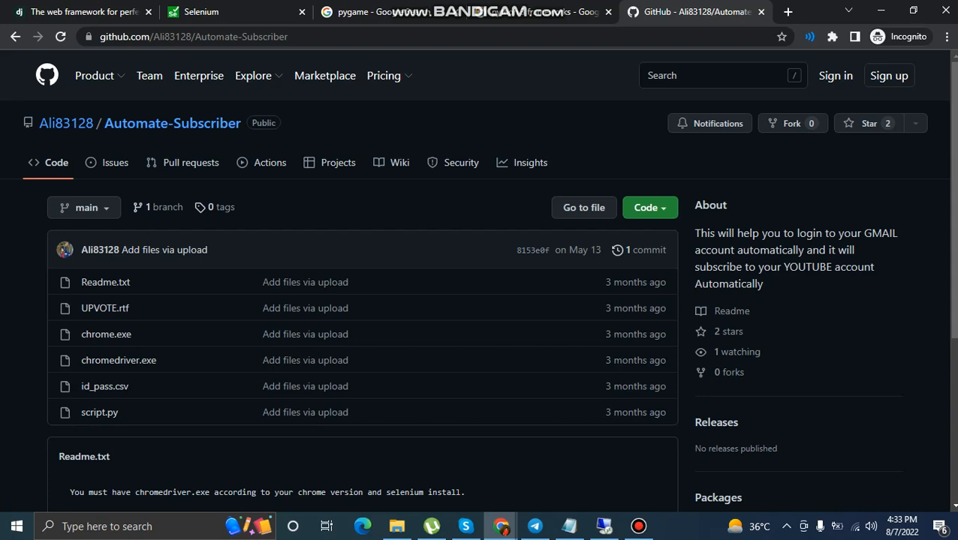
scroll(down, 3)
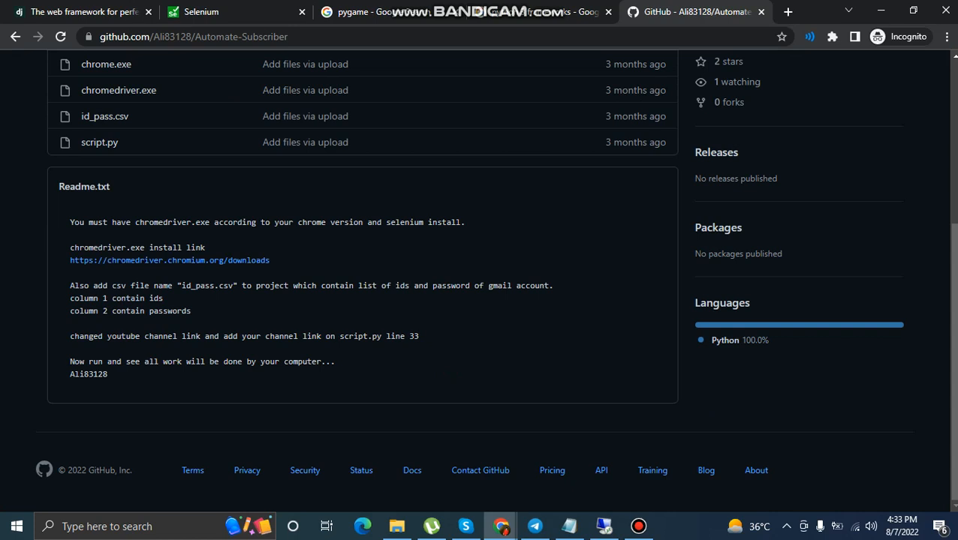
click(216, 12)
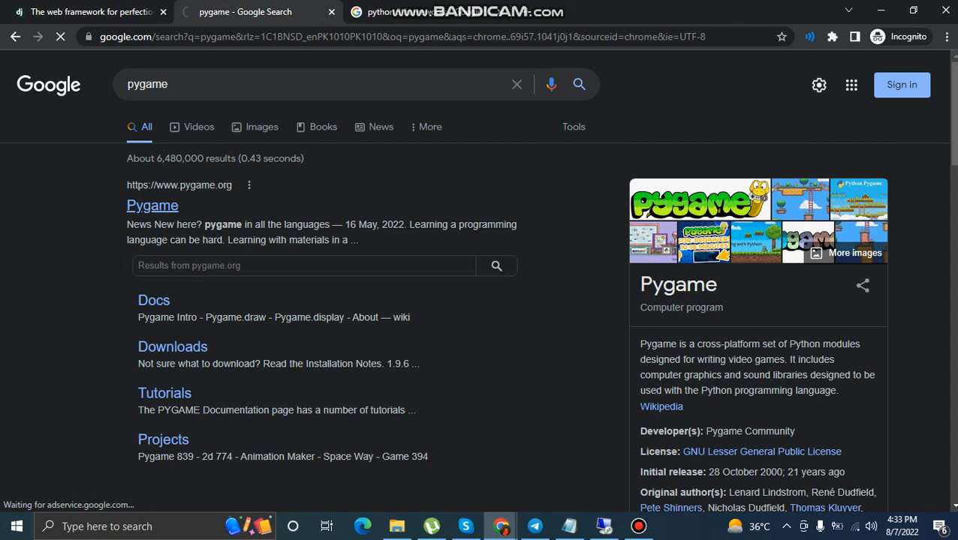
Open pygame.org's news page, read its announcements, then show all projects tagged pygame
click(152, 204)
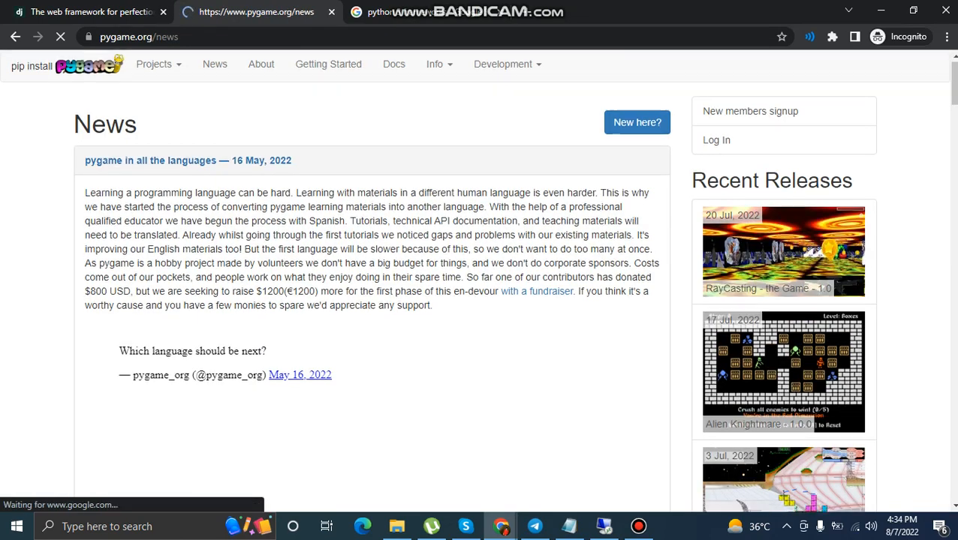
scroll(down, 3)
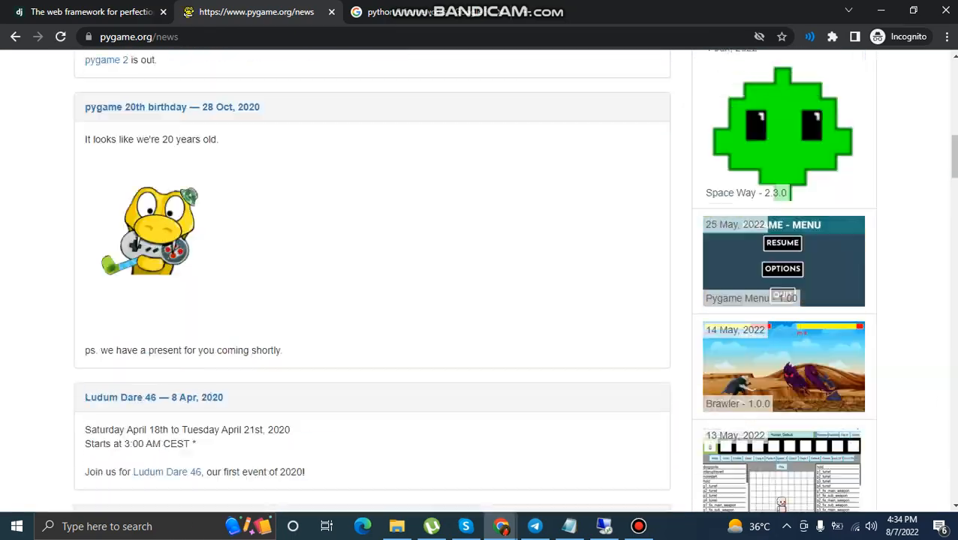
scroll(down, 3)
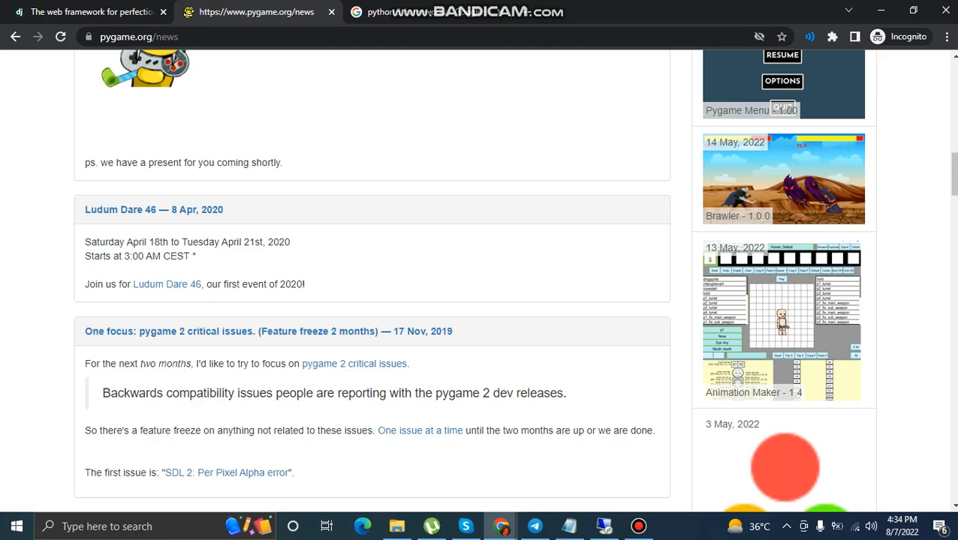
scroll(up, 3)
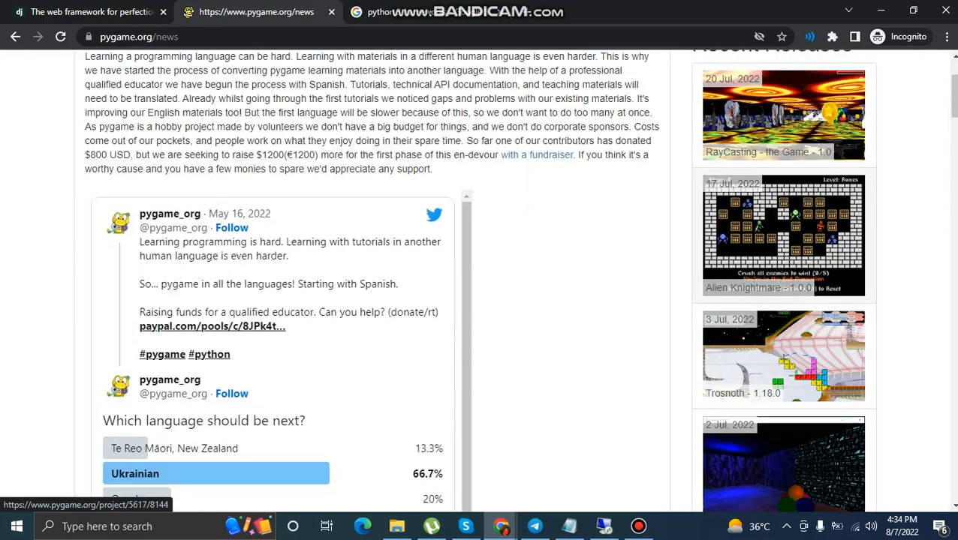
scroll(down, 3)
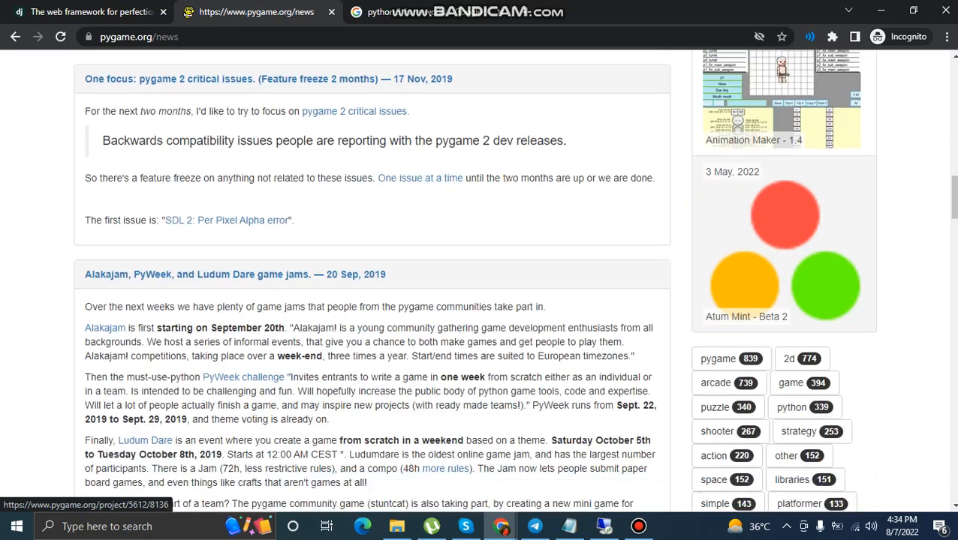
scroll(down, 3)
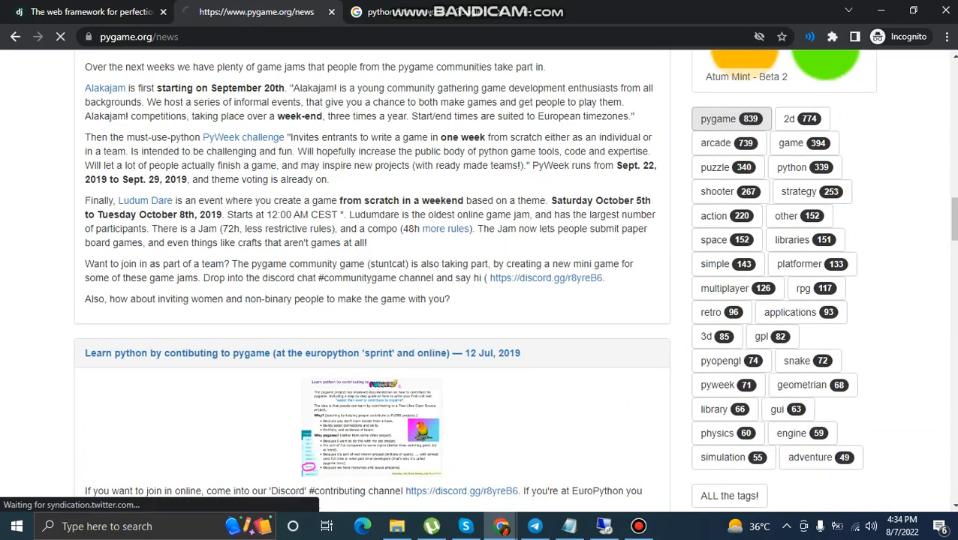
click(717, 118)
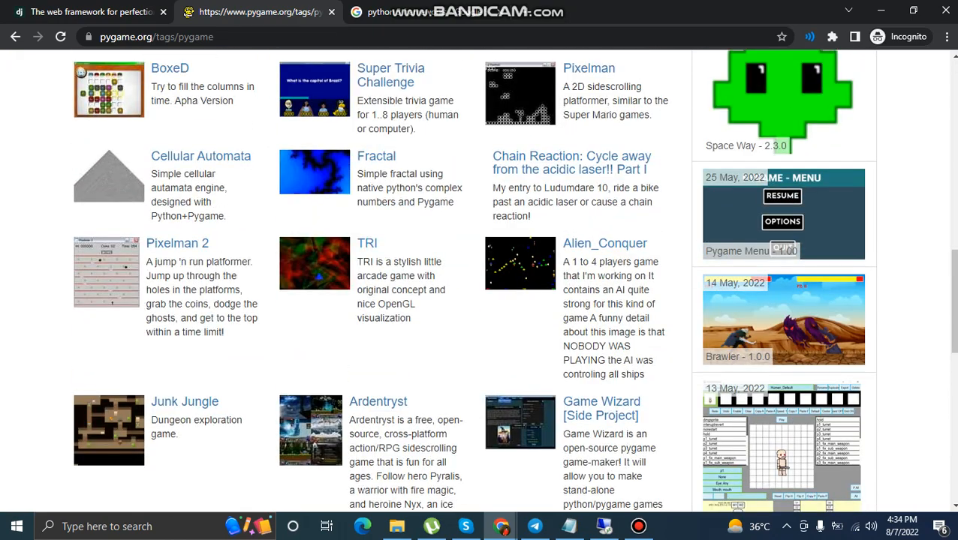
Open the Ardentryst project page and look through its Features, Changes and Releases sections
click(376, 401)
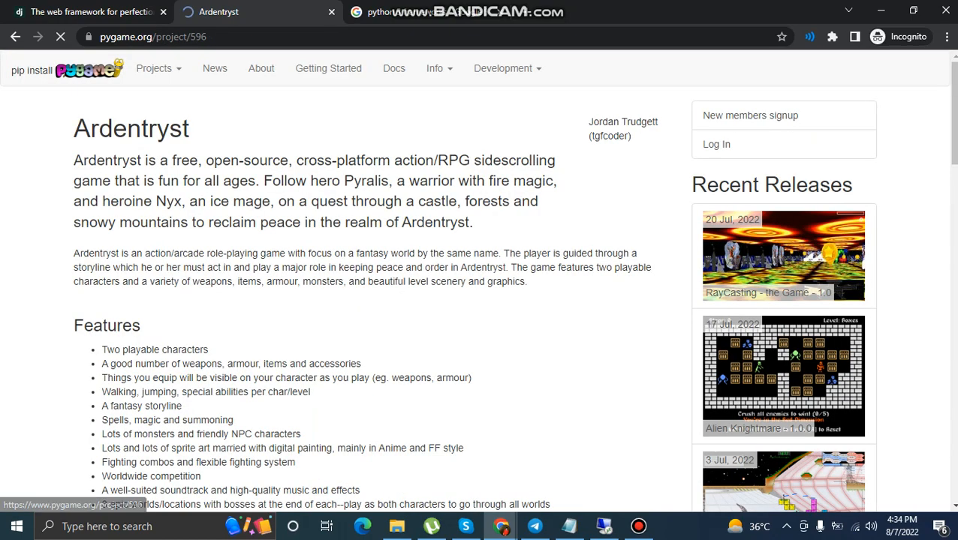
scroll(down, 3)
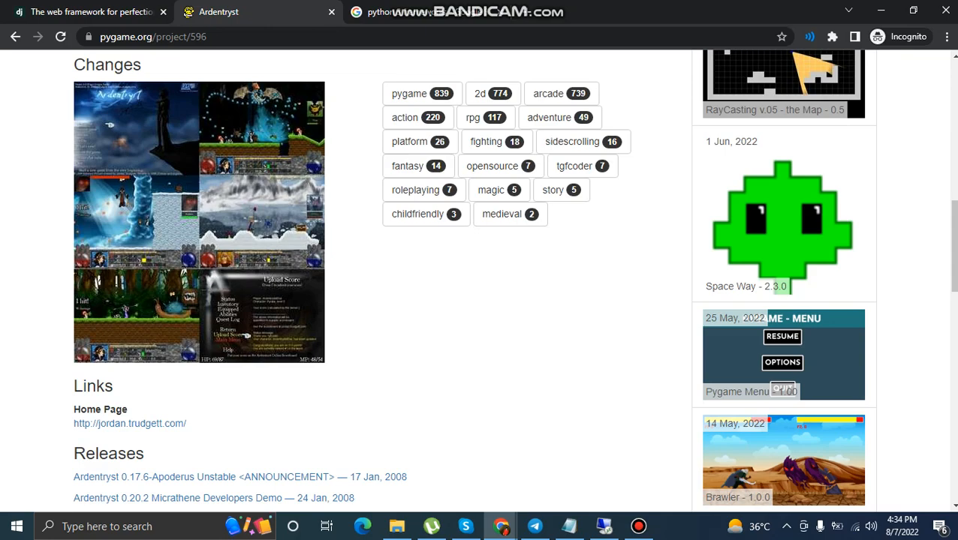
scroll(down, 3)
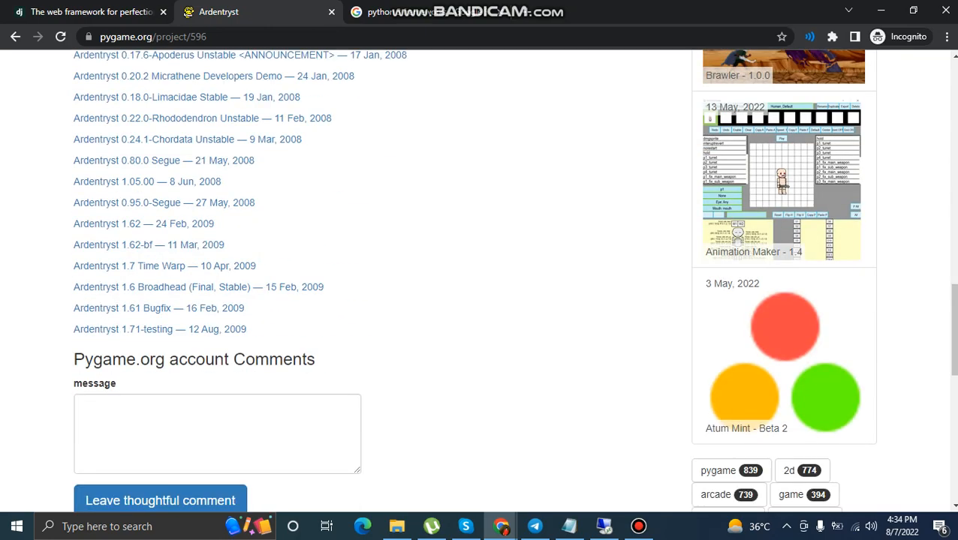
scroll(down, 3)
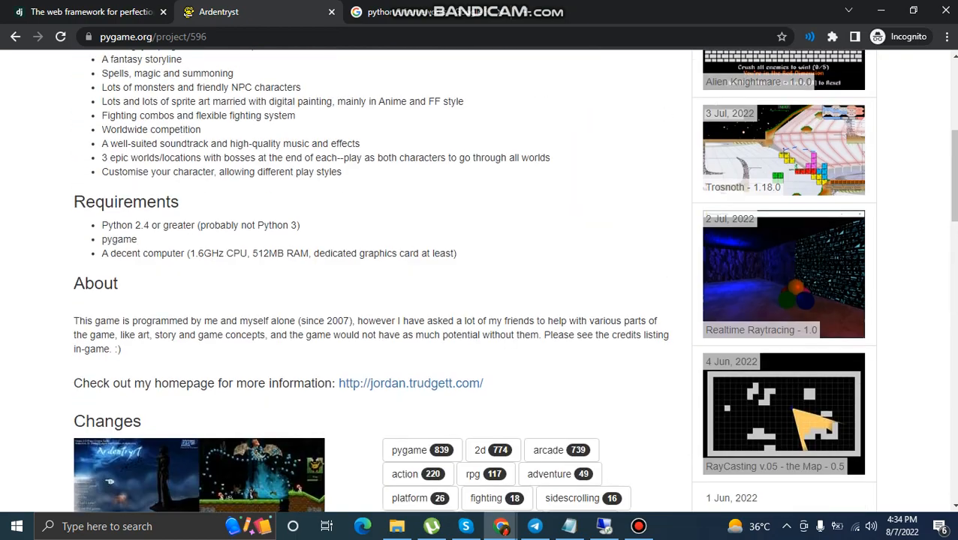
scroll(up, 3)
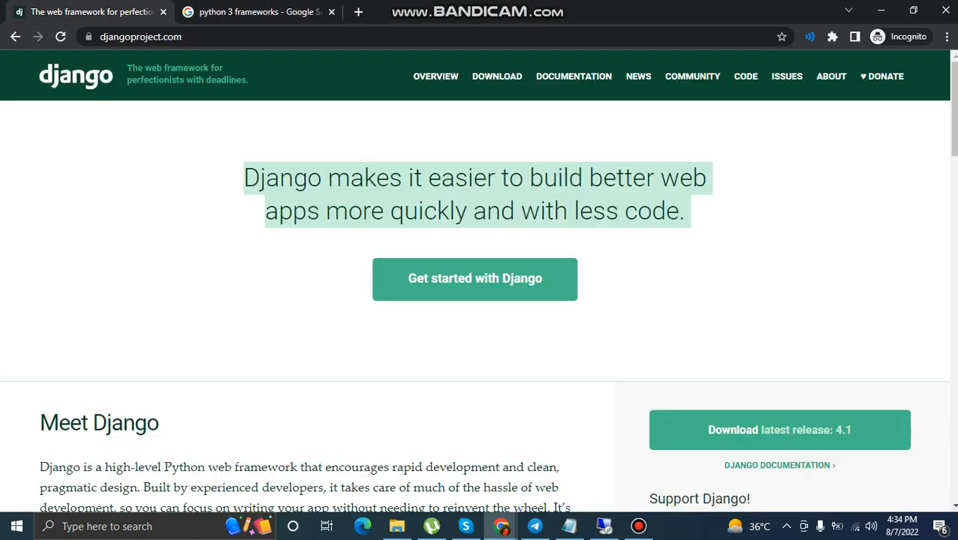
Scroll the Django homepage down to its footer and back to the top
scroll(down, 3)
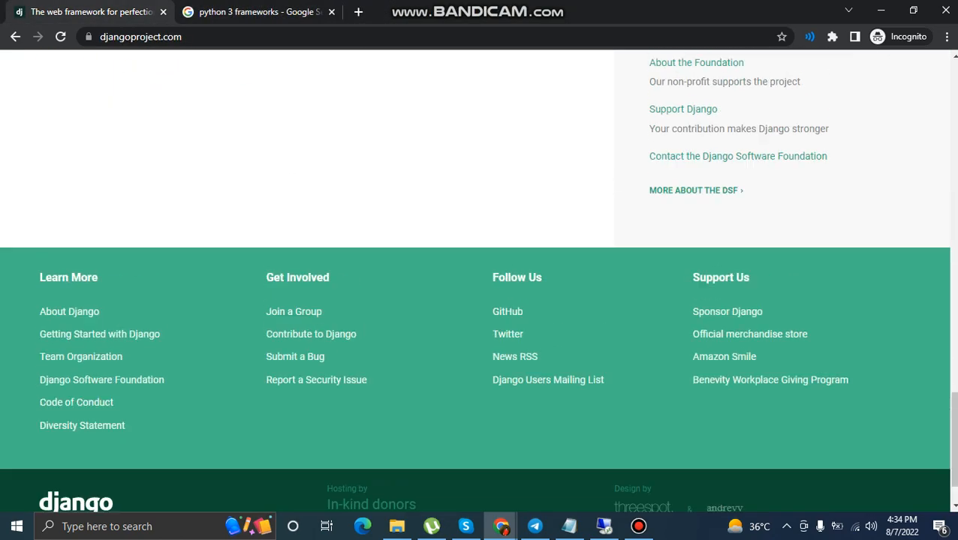
scroll(up, 3)
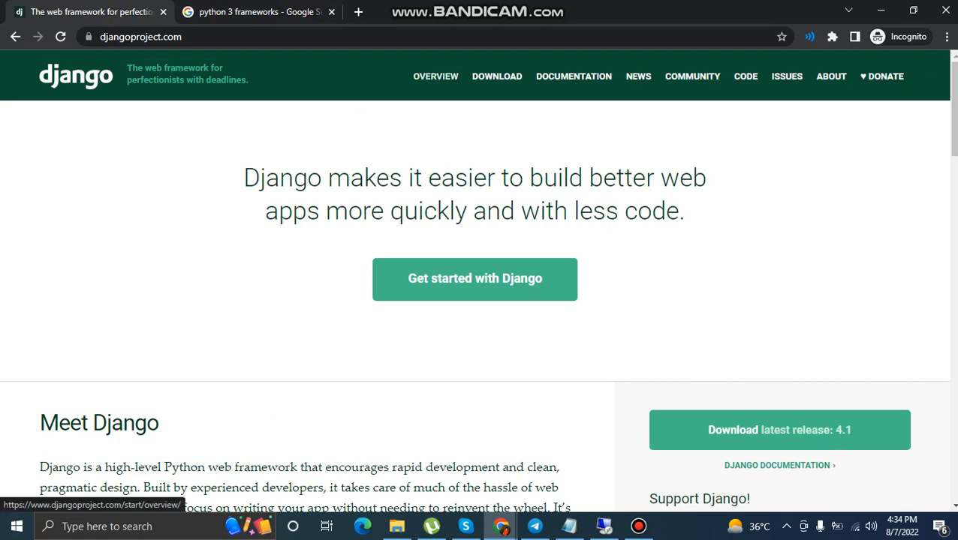
Browse the Django Download page's release support tables, then return to the Django homepage
click(496, 75)
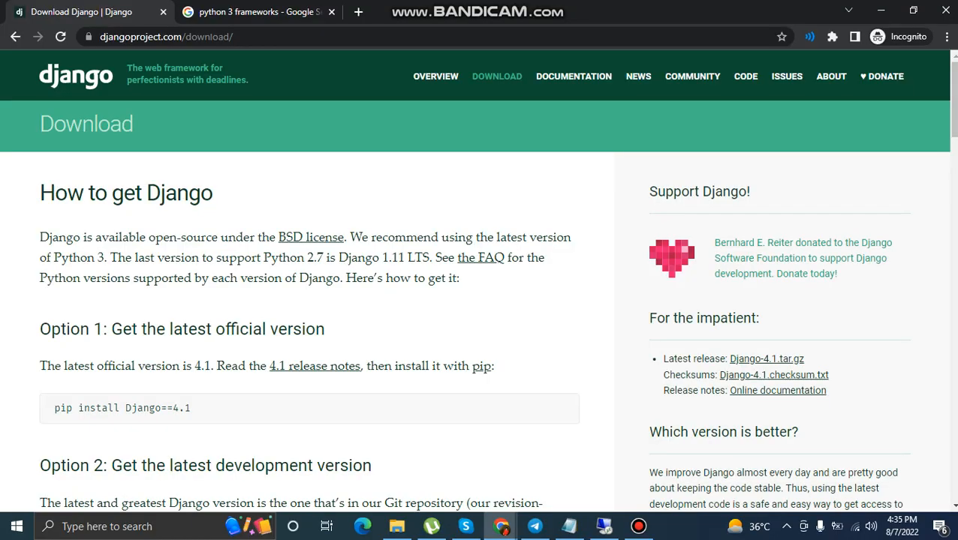
scroll(down, 3)
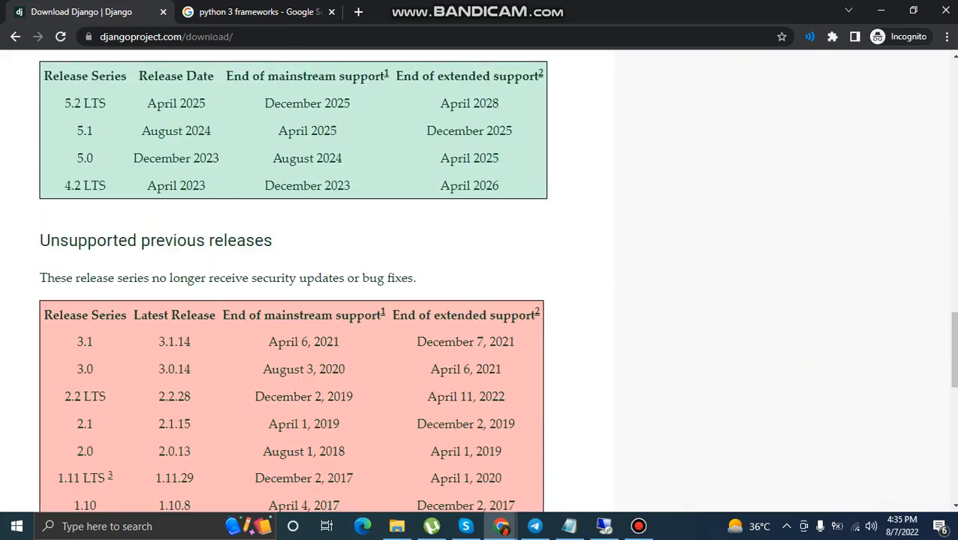
scroll(down, 3)
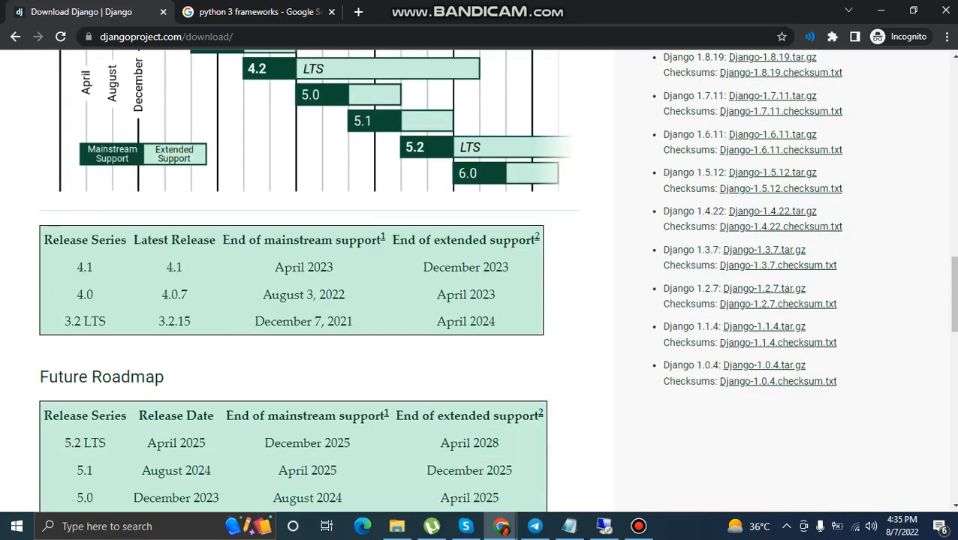
scroll(up, 3)
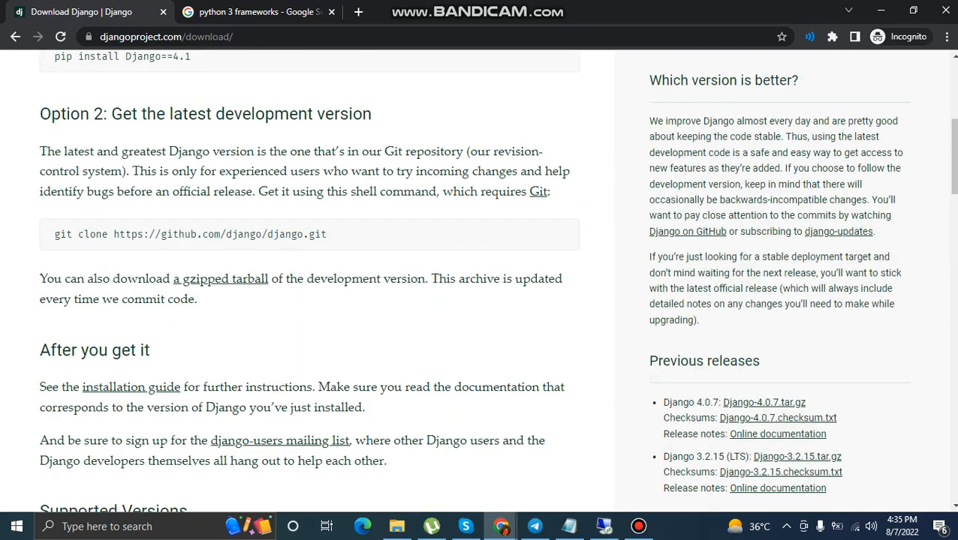
scroll(down, 3)
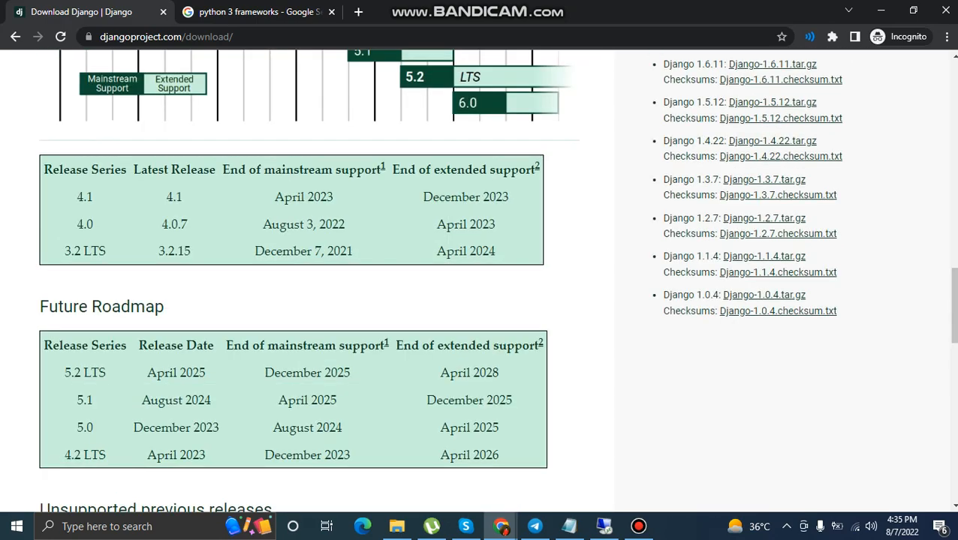
scroll(down, 3)
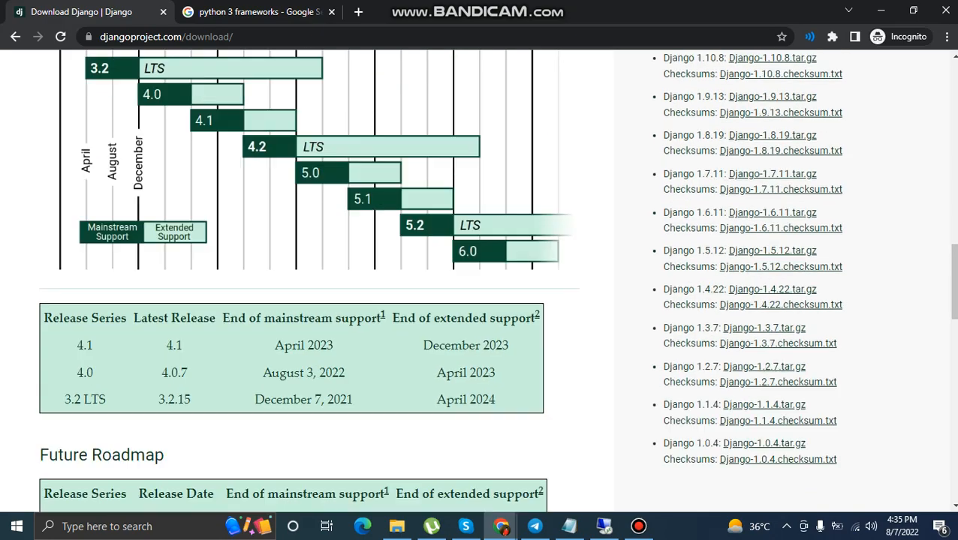
scroll(up, 3)
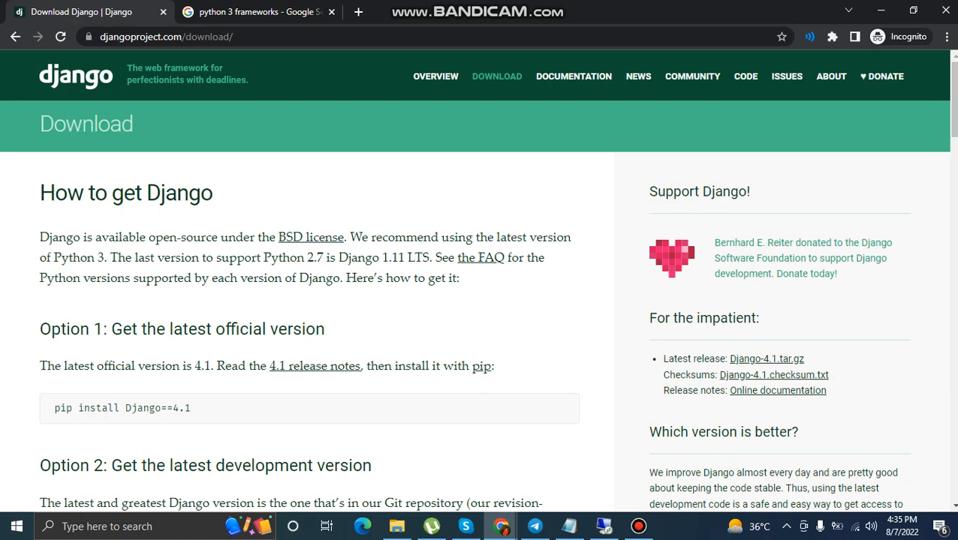
click(75, 75)
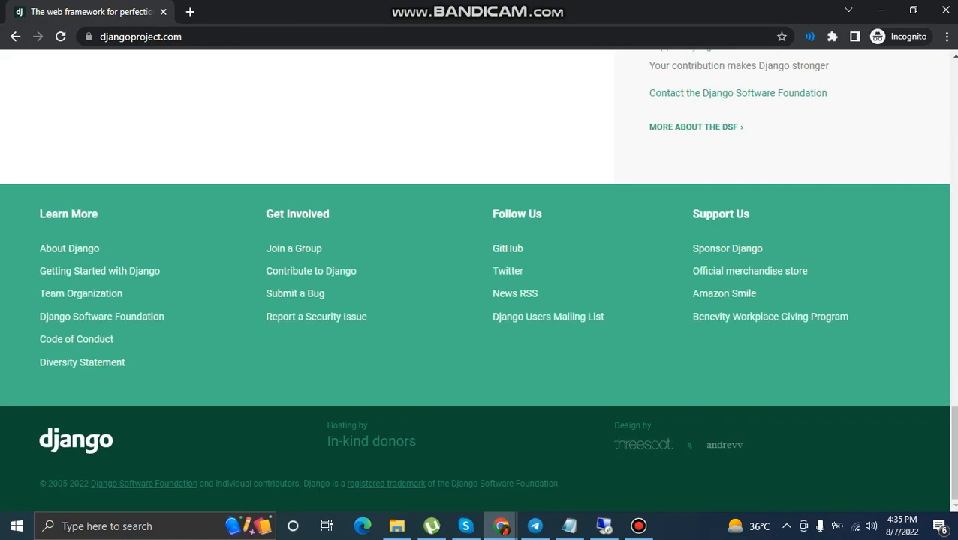
In a new tab, search Google for 'python language used in companies'
click(189, 12)
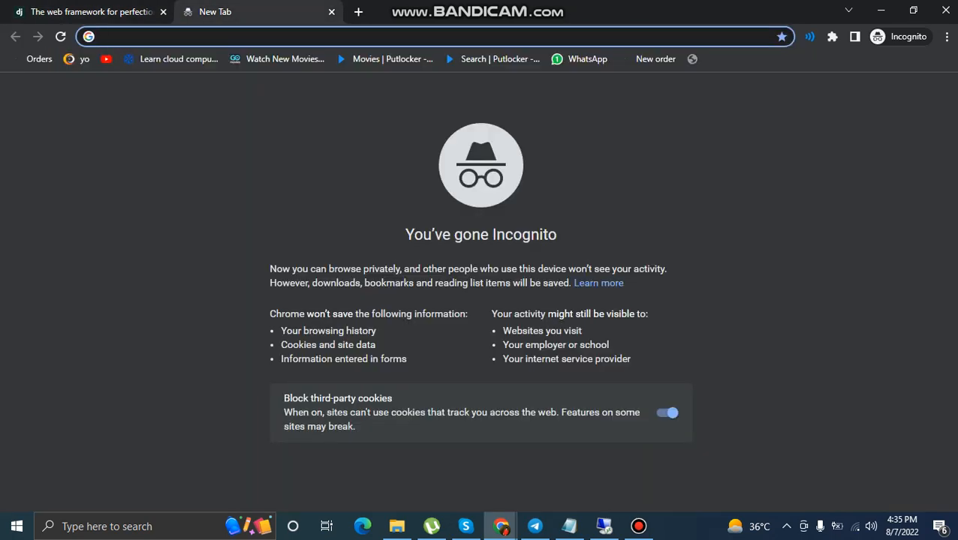
text(python3 language)
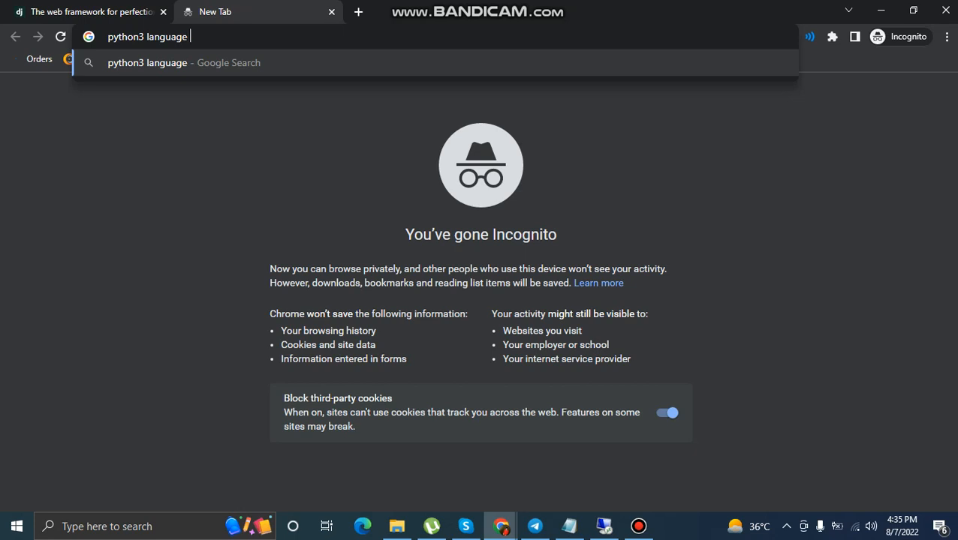
text(used in compani)
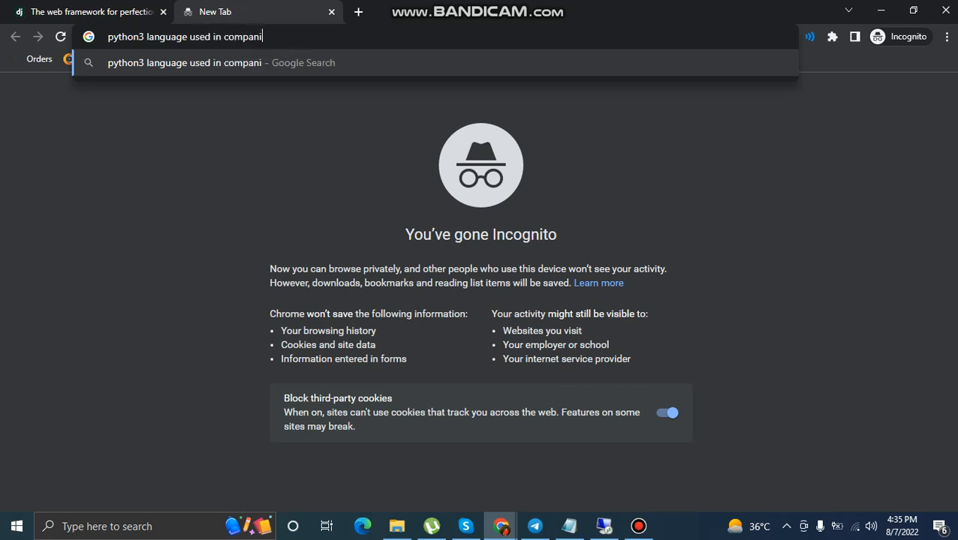
key(enter)
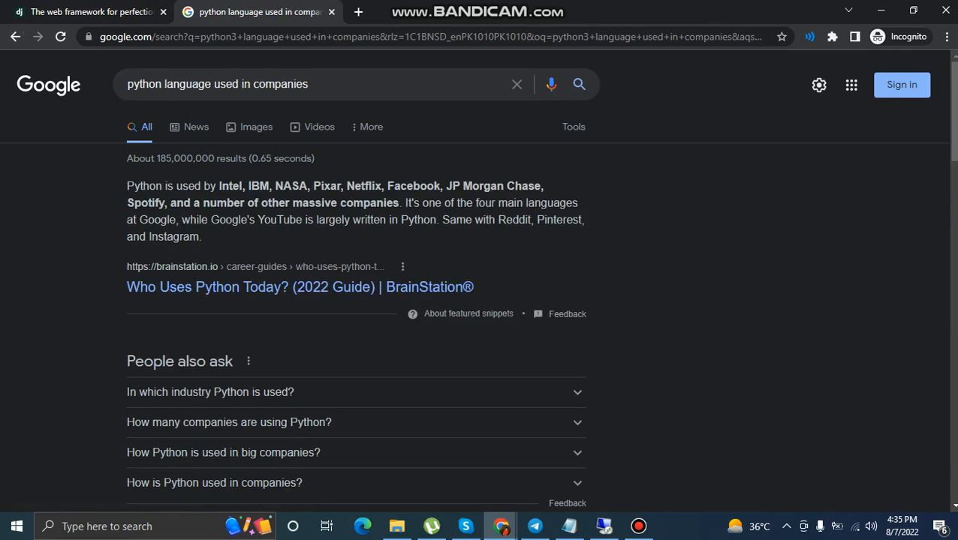
Expand the 'In which industry Python is used?' People-also-ask answer and browse the surrounding results
double_click(292, 186)
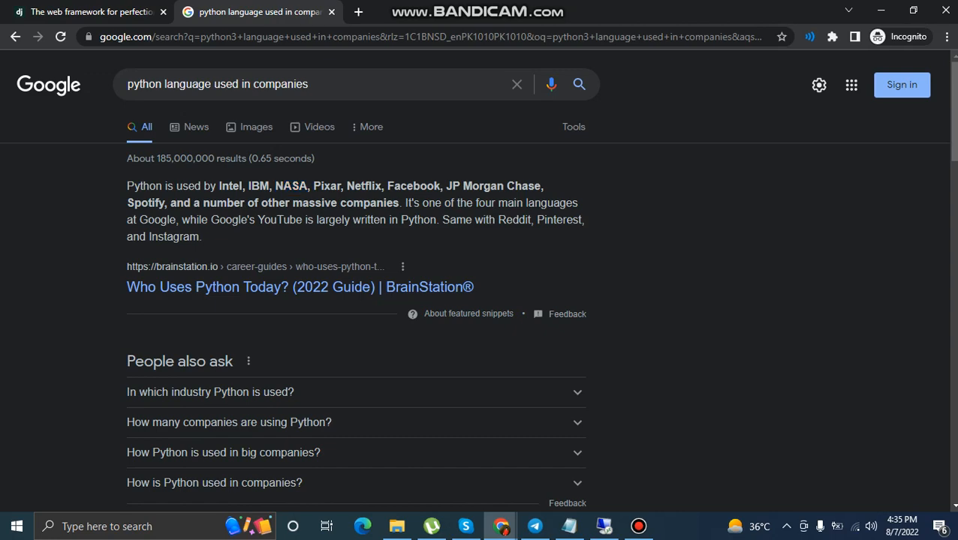
scroll(down, 3)
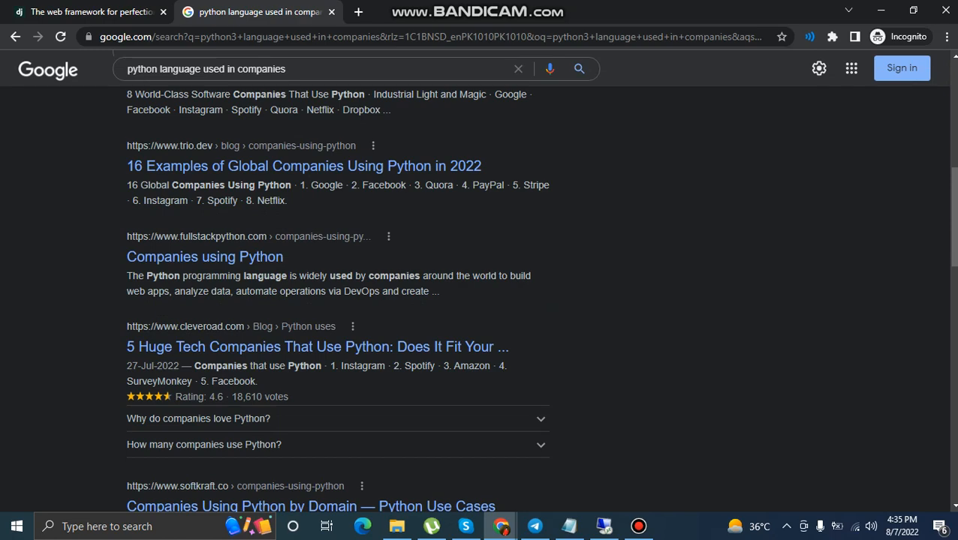
scroll(up, 3)
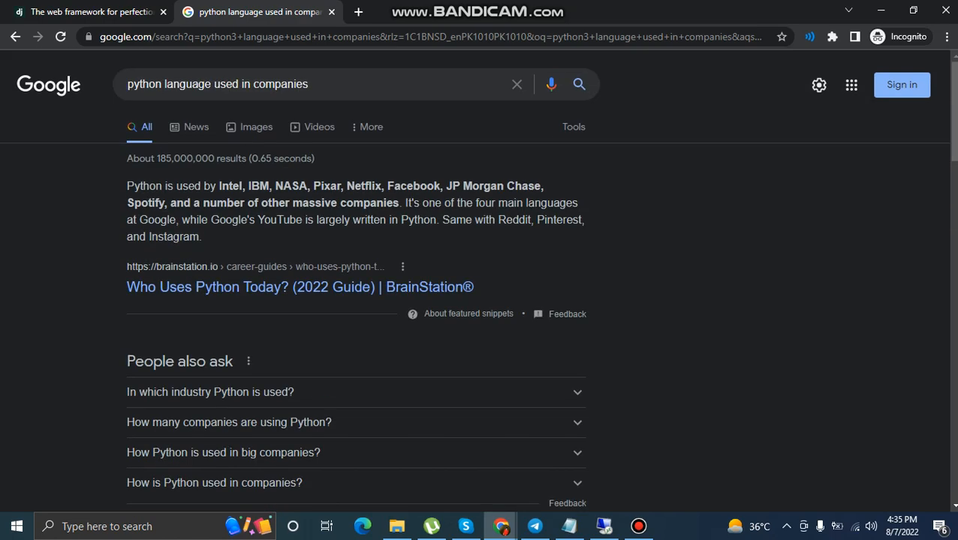
scroll(down, 3)
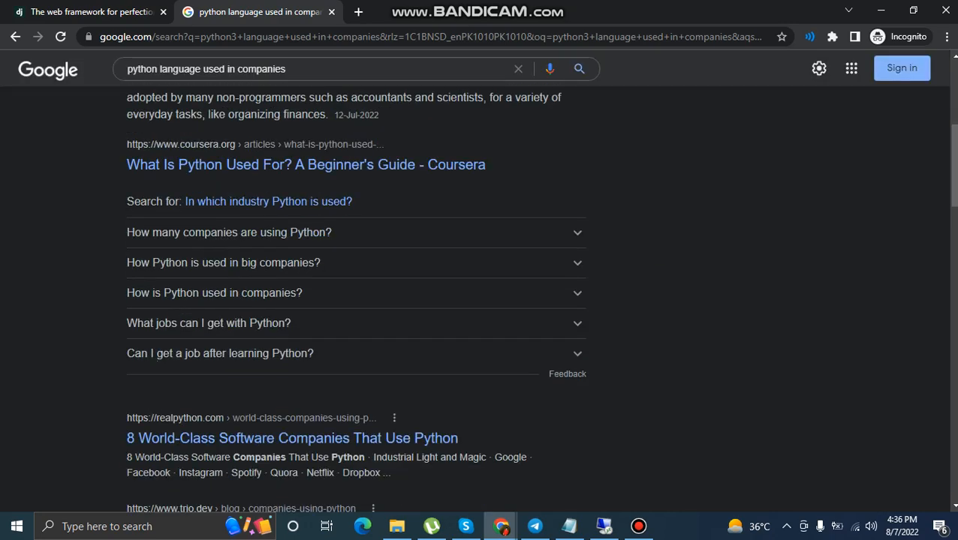
scroll(up, 3)
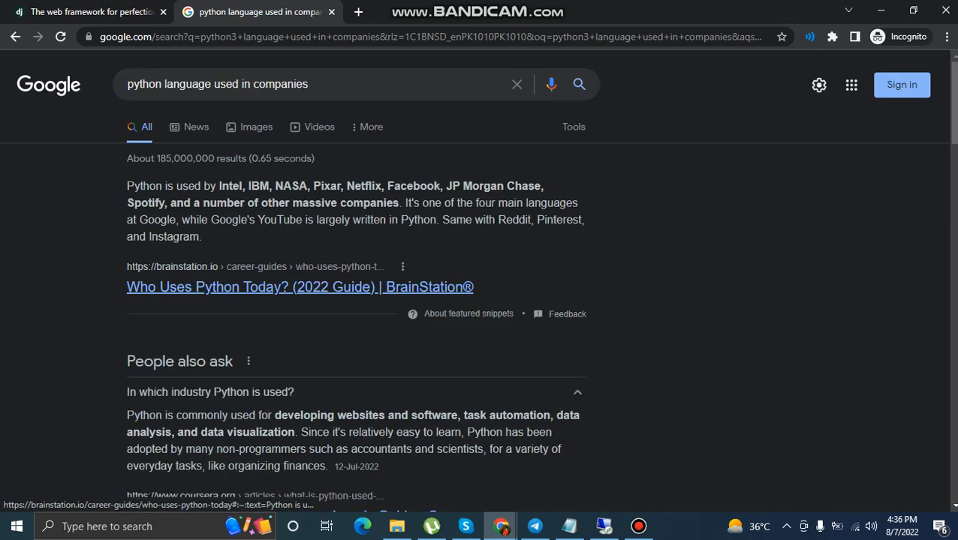